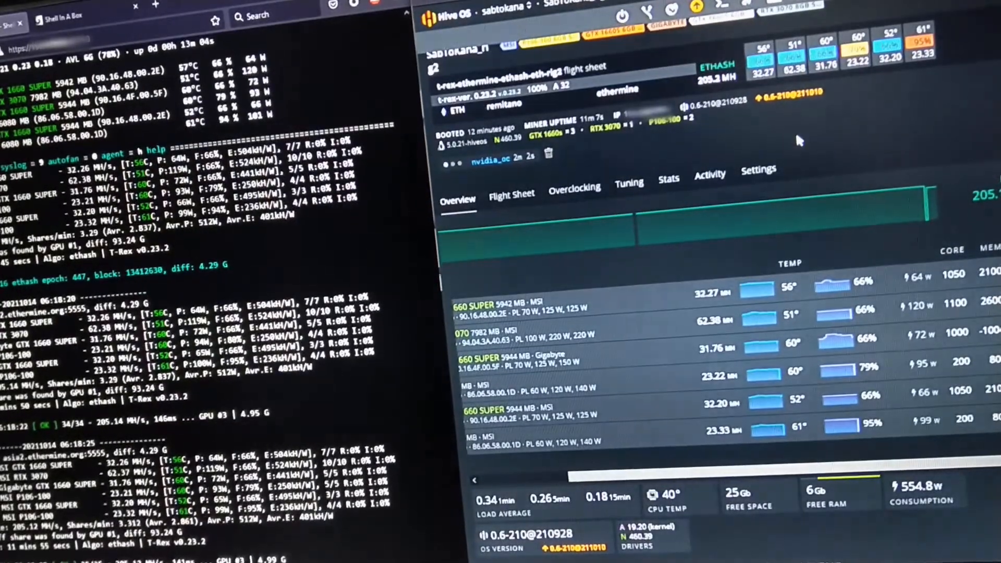
pyautogui.moveTo(791, 274)
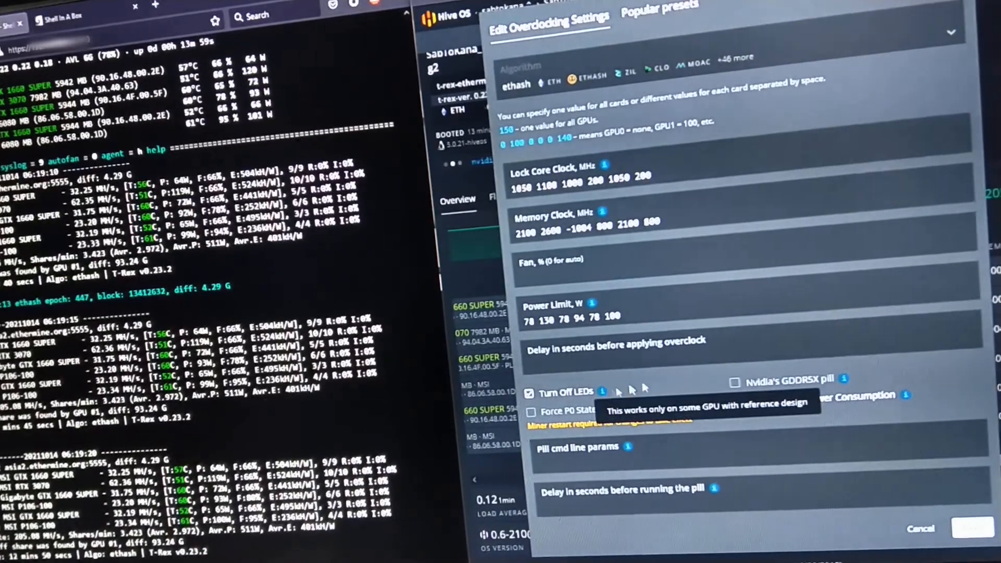
pyautogui.click(736, 400)
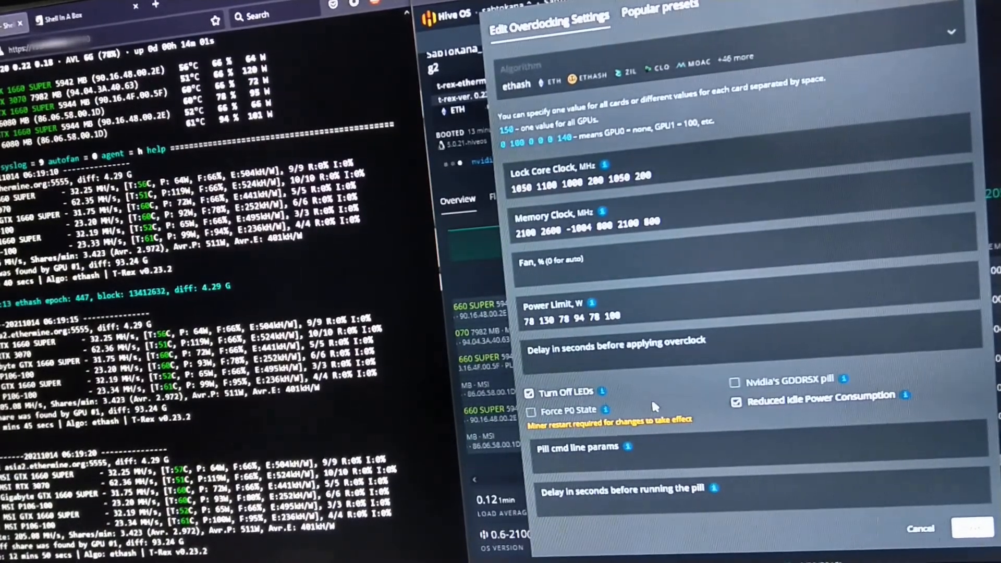
pyautogui.moveTo(604, 393)
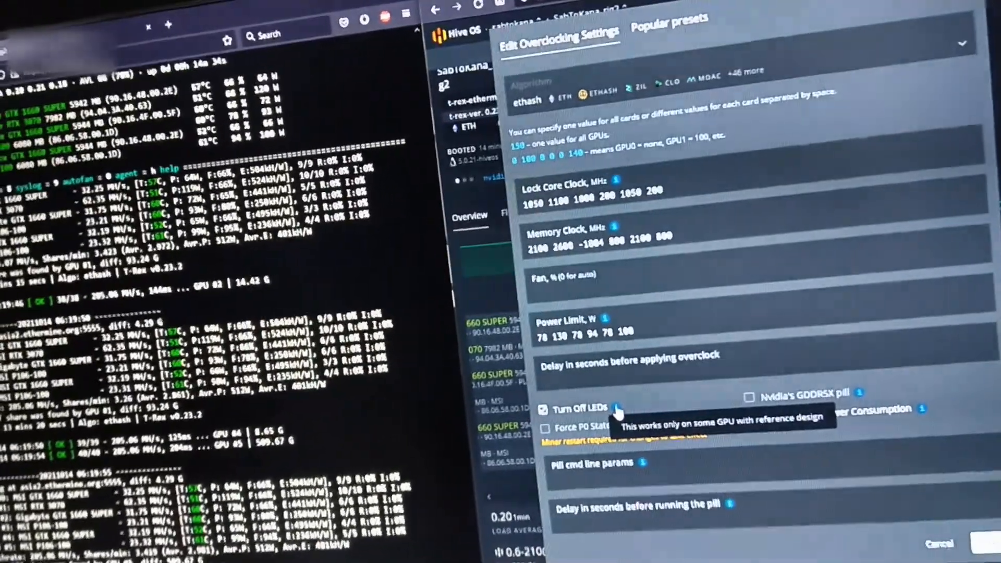
pyautogui.click(544, 408)
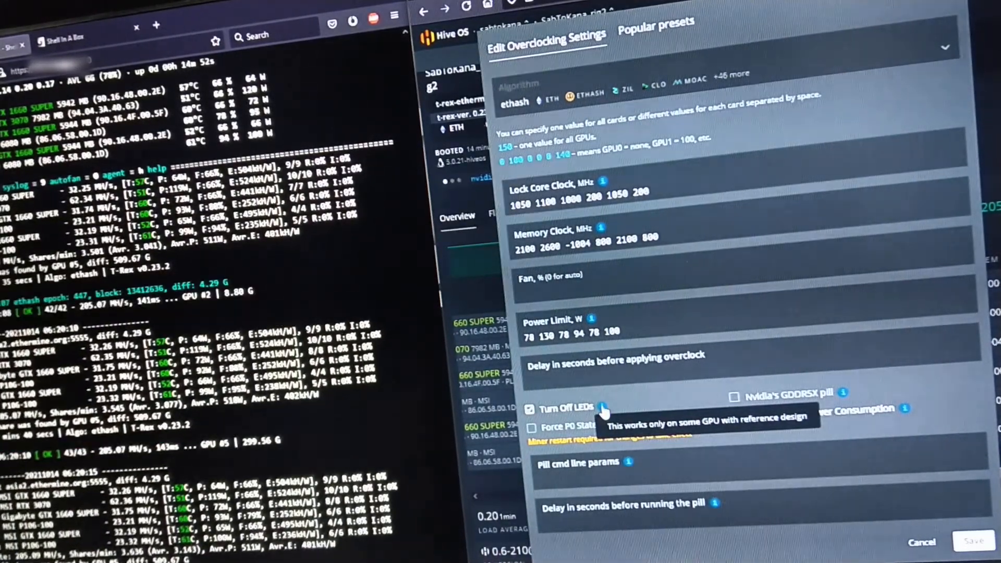
pyautogui.click(737, 414)
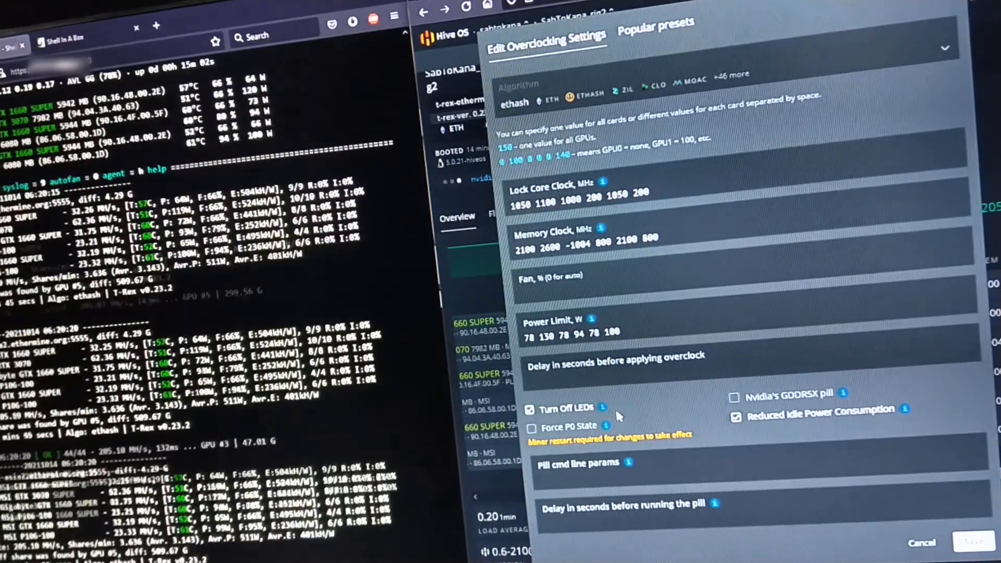
pyautogui.moveTo(603, 408)
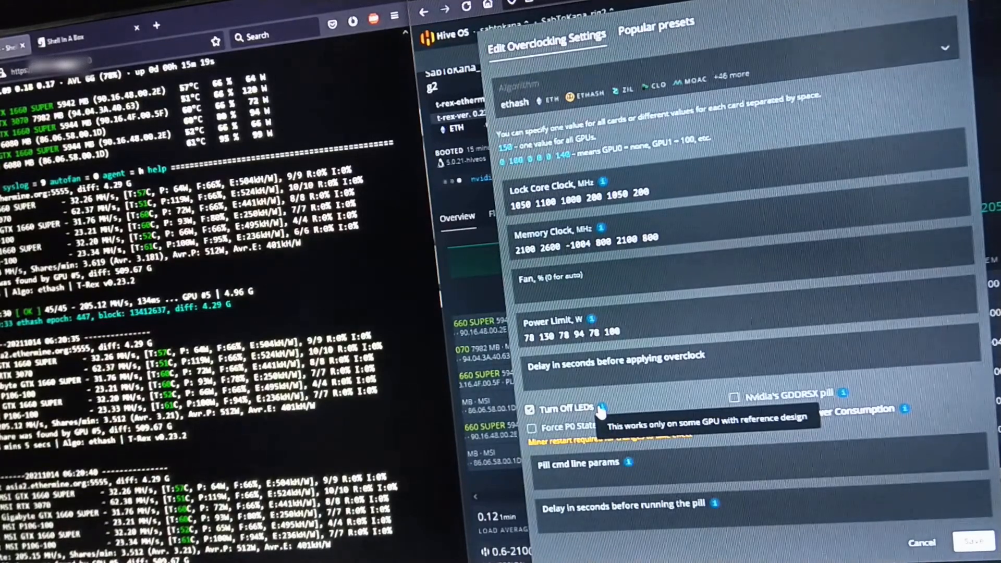
pyautogui.click(735, 413)
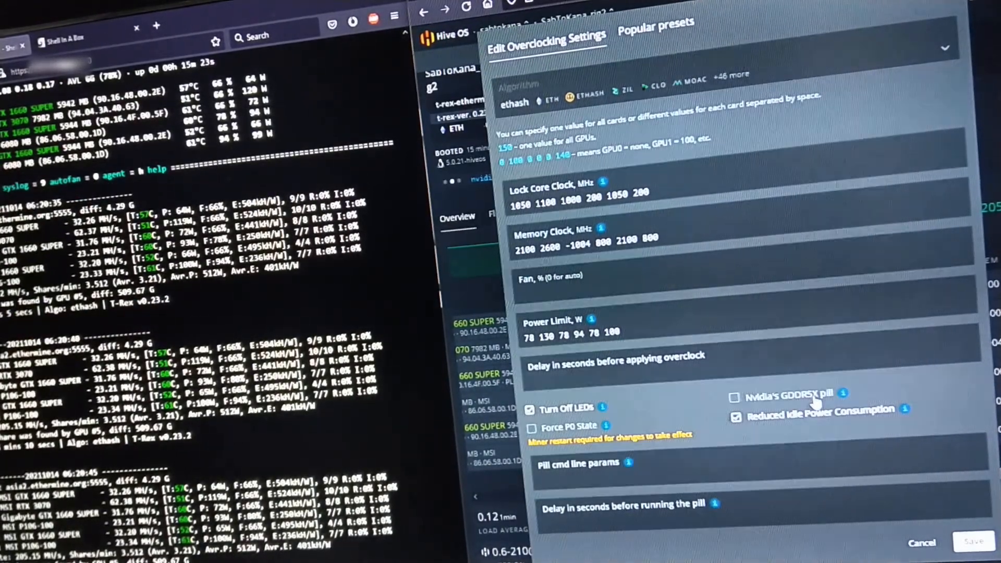
pyautogui.moveTo(844, 395)
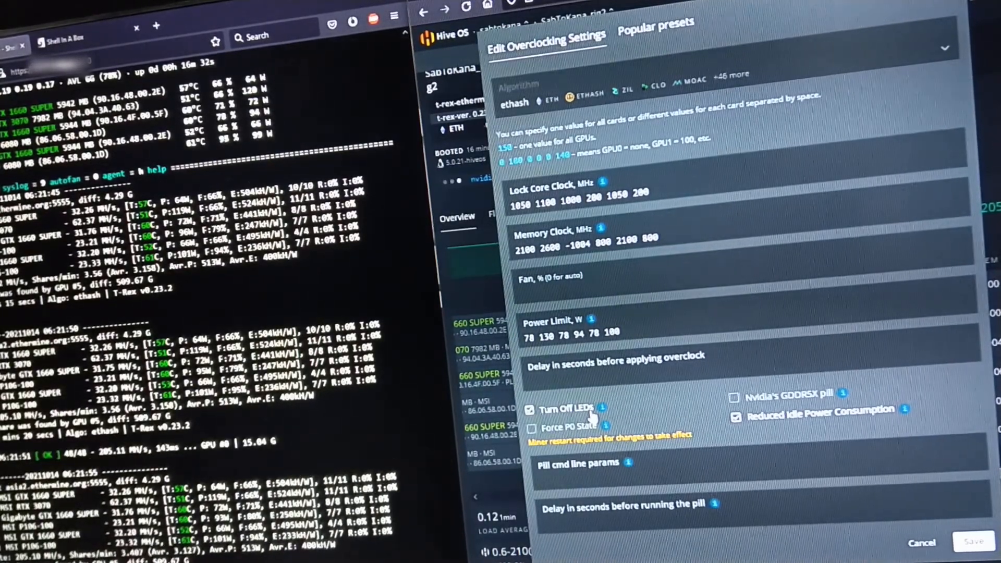
pyautogui.click(530, 408)
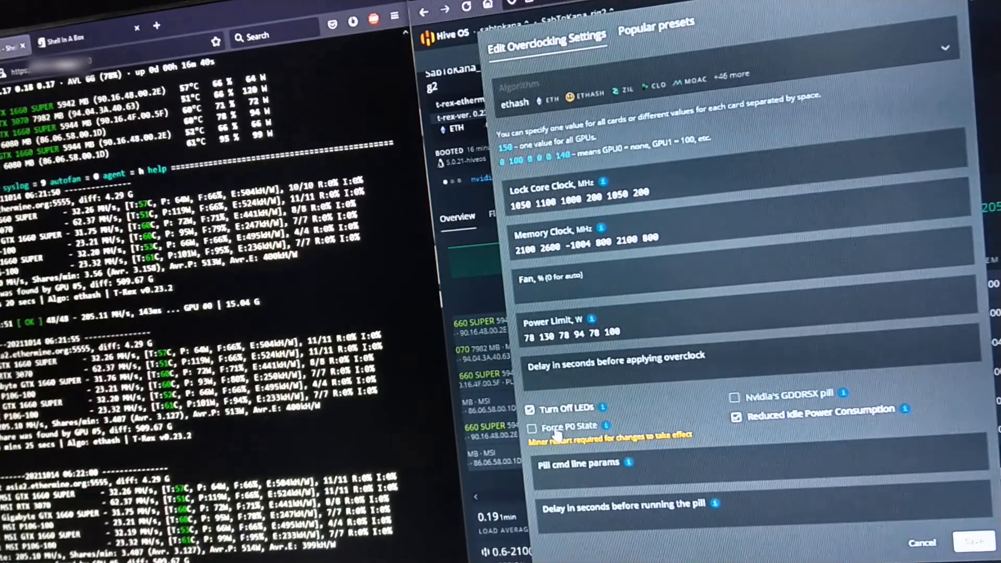
pyautogui.moveTo(607, 426)
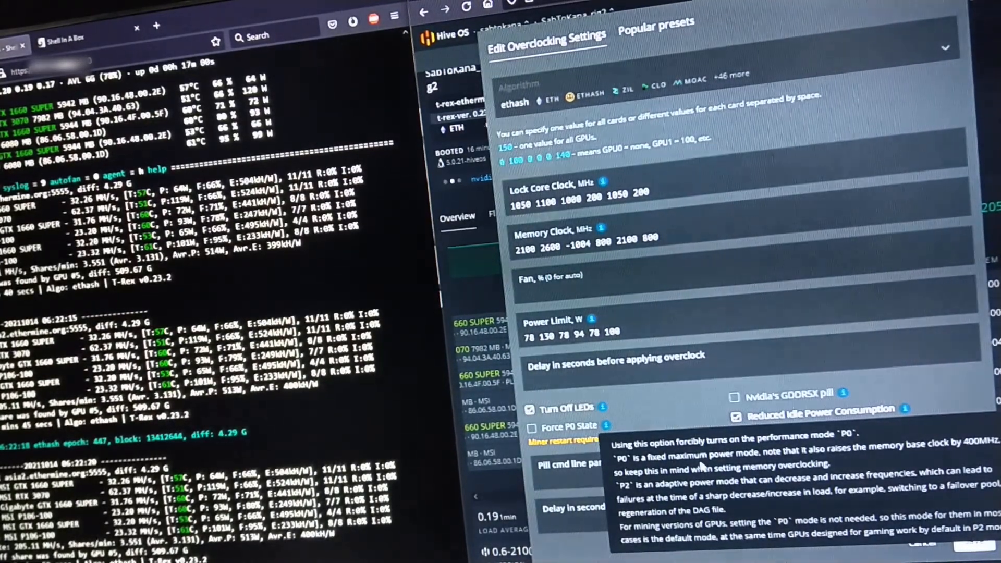
pyautogui.moveTo(650, 423)
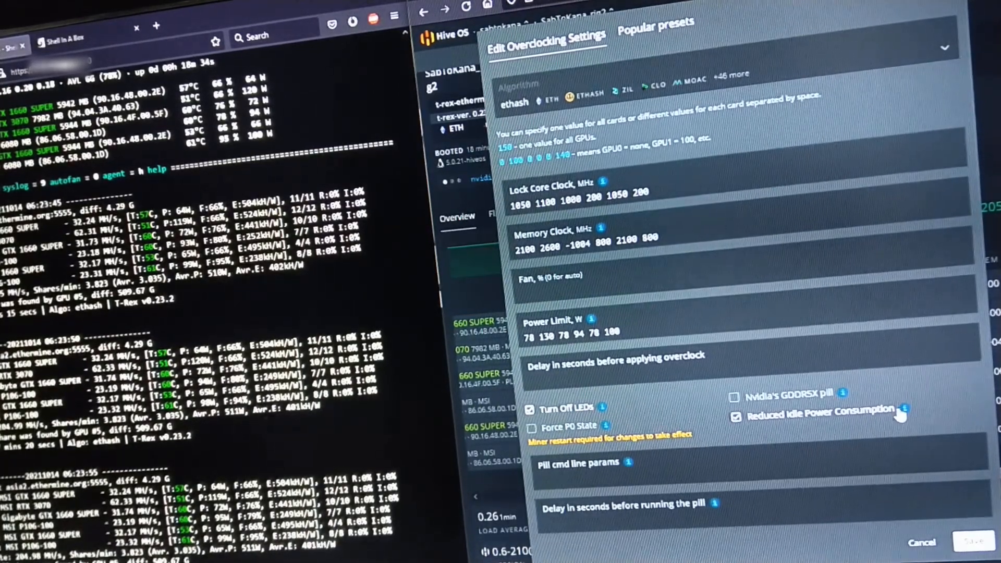
pyautogui.moveTo(906, 414)
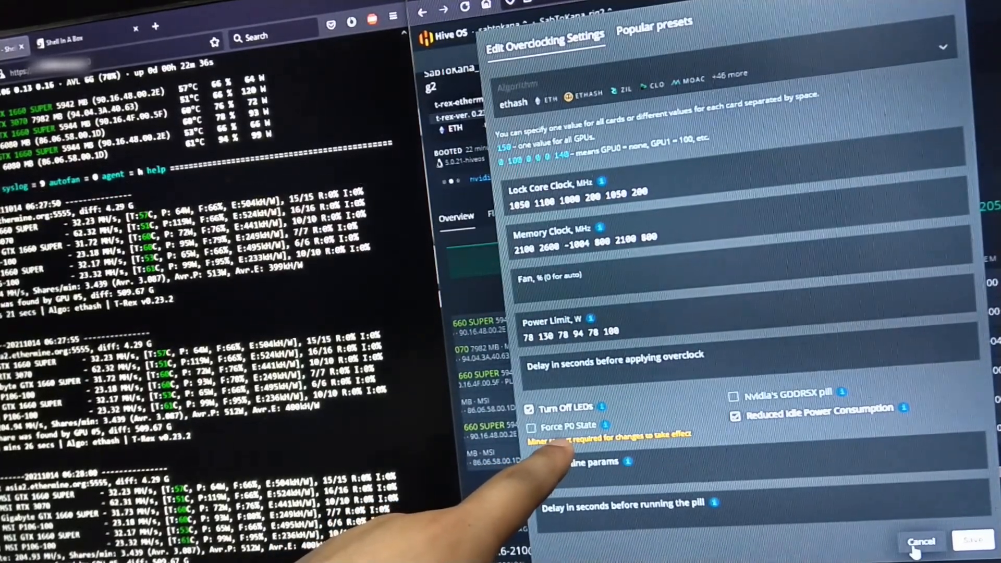
# Cancel the rig-wide and GPU 2 overclock dialogs without saving, returning to the GPU overview.
pyautogui.click(920, 541)
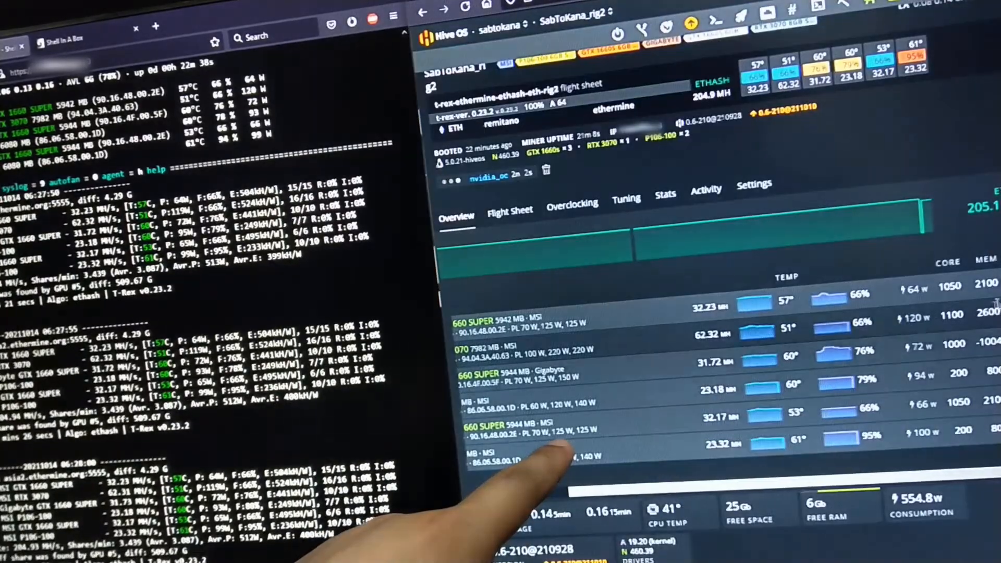
pyautogui.click(572, 203)
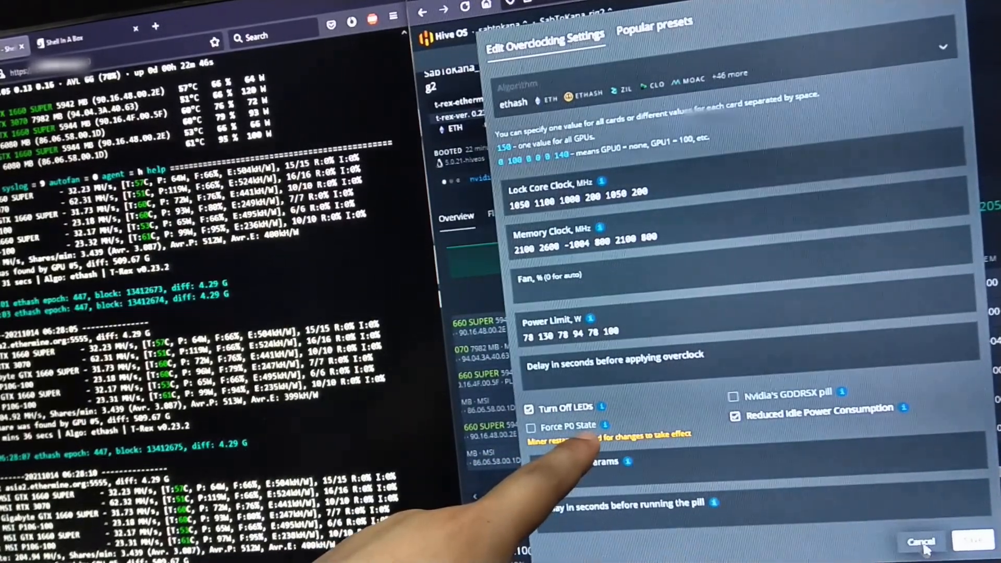
pyautogui.click(920, 543)
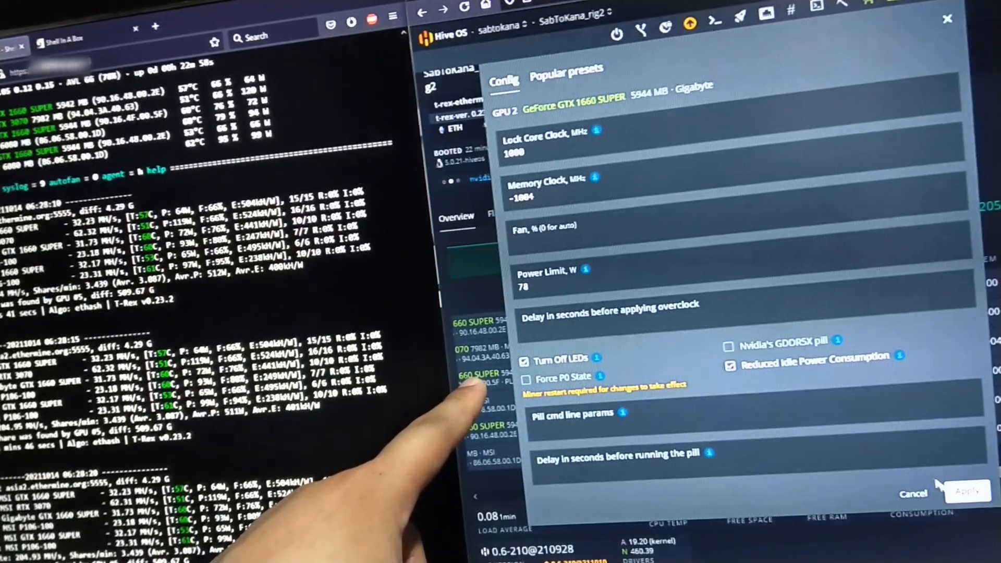
pyautogui.click(913, 493)
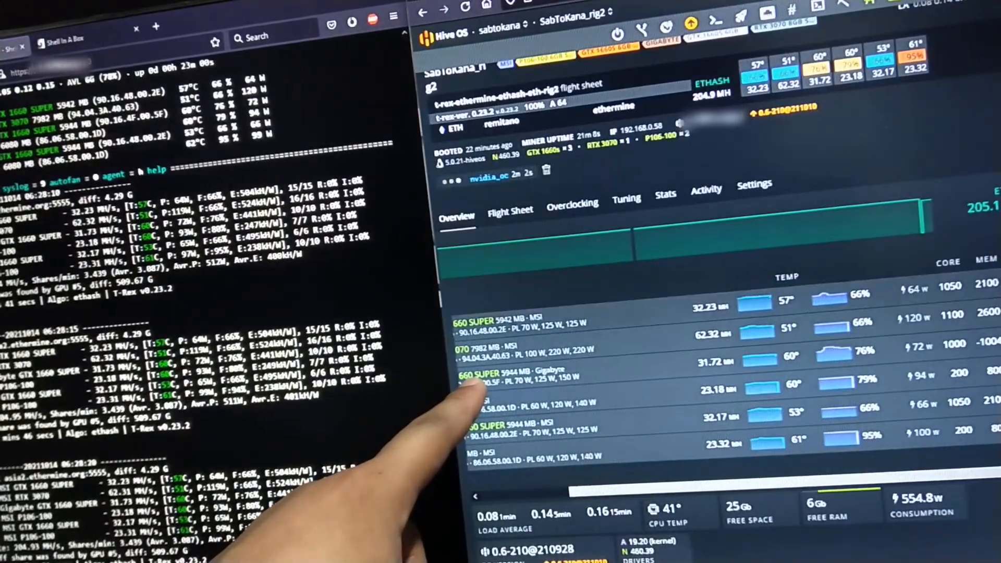
# Reopen the rig-wide Edit Overclocking Settings showing Turn Off LEDs and Reduced Idle Power enabled.
pyautogui.click(573, 204)
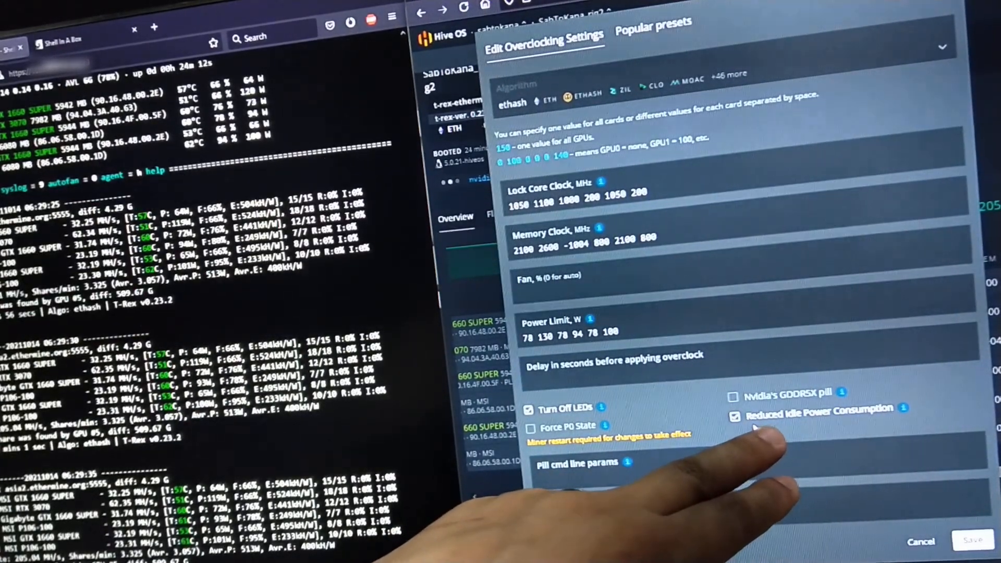
pyautogui.moveTo(753, 434)
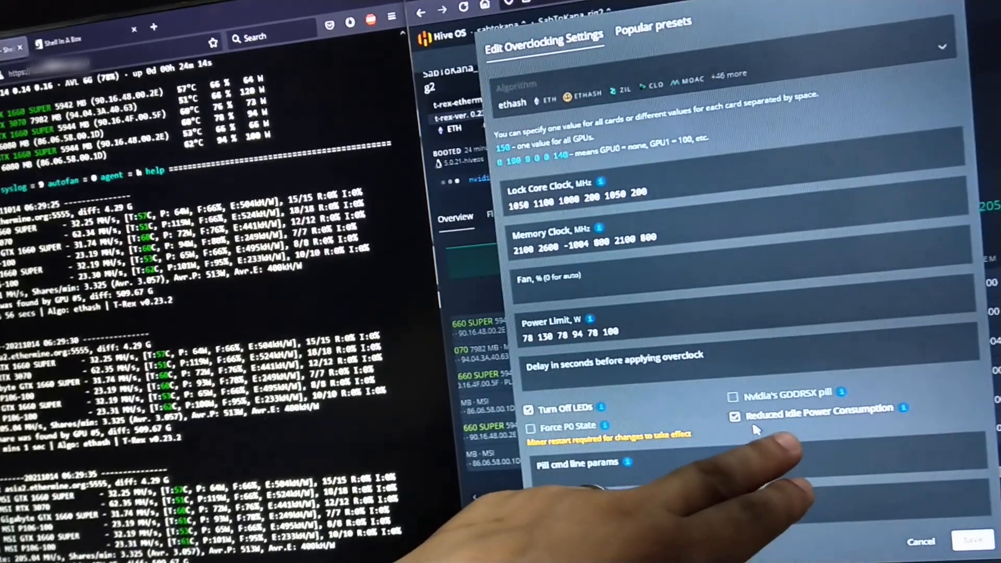